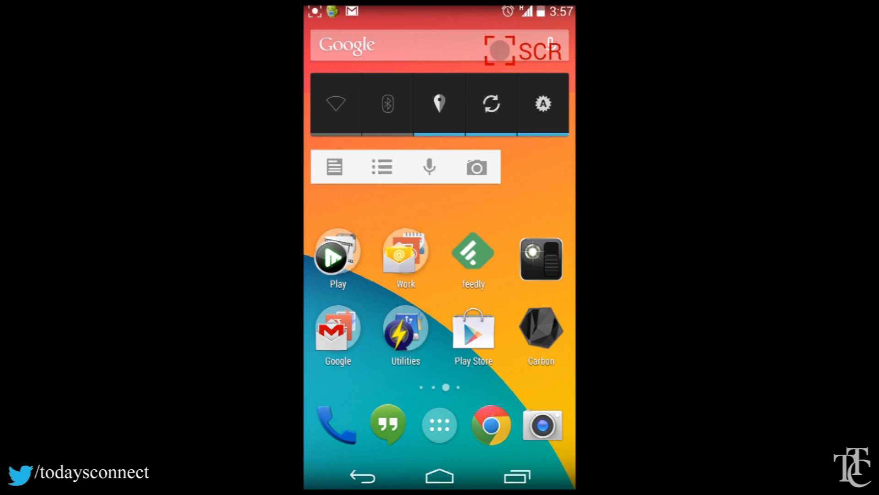
Step: Go from the home screen into the phone's Wireless & networks settings
{"action": "left_click", "coordinate": [499, 50]}
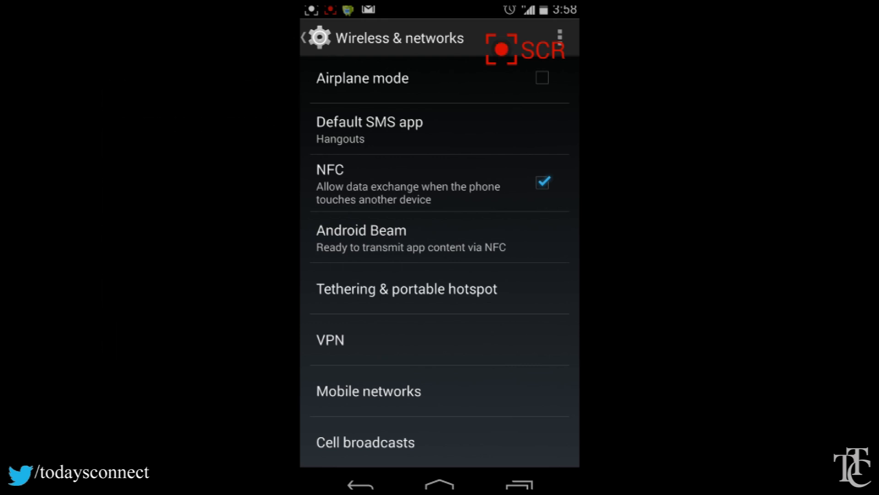
Step: Reach the Access Point Names list under Mobile networks, showing ATT Phone, ATT WAP and net10
{"action": "left_click", "coordinate": [369, 392]}
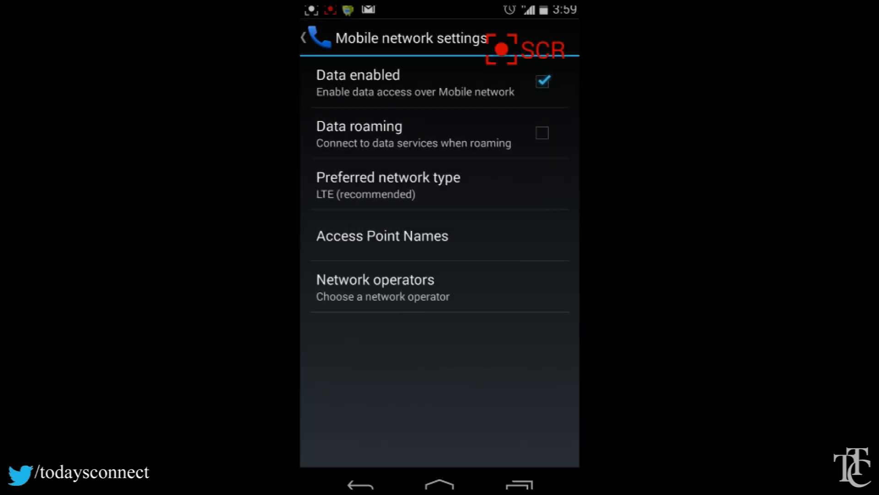
{"action": "left_click", "coordinate": [382, 236]}
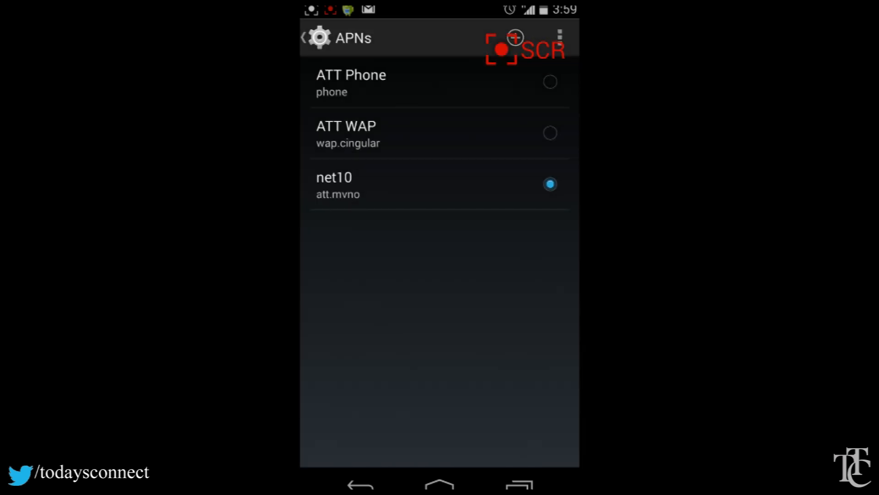
{"action": "left_click", "coordinate": [334, 185]}
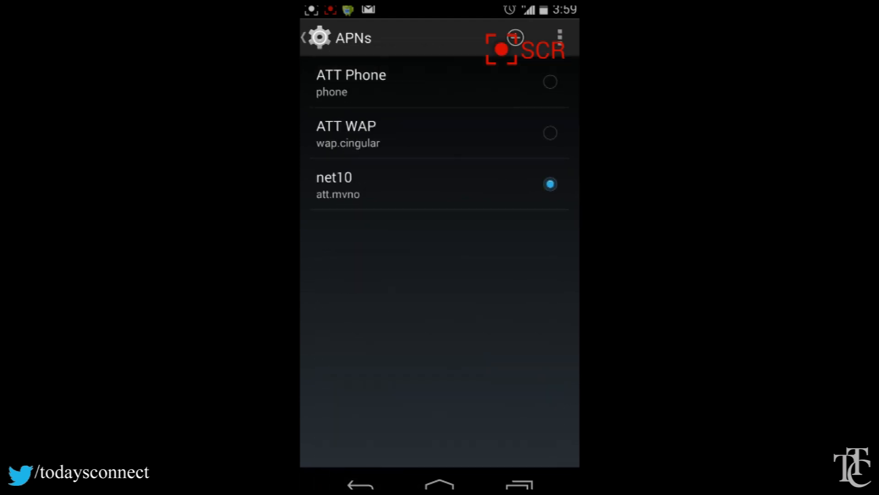
{"action": "left_click", "coordinate": [559, 36]}
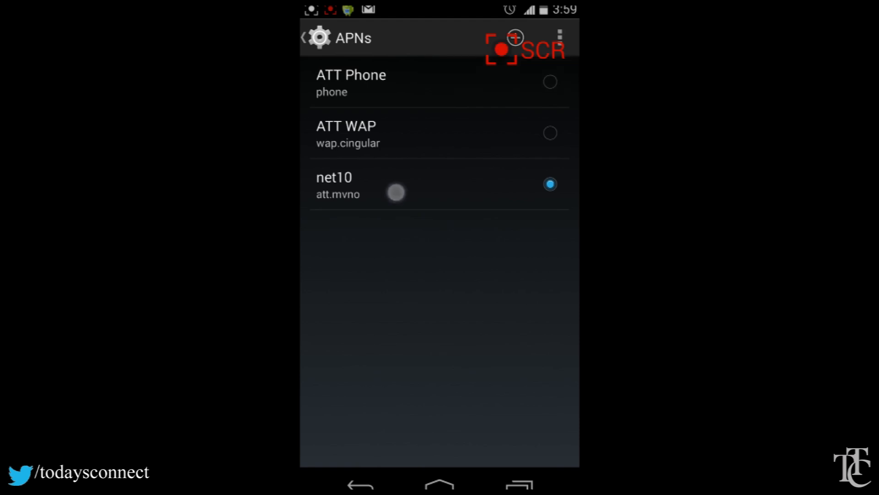
Step: Edit the net10 access point and confirm its APN value as att.mvno
{"action": "left_click", "coordinate": [334, 185]}
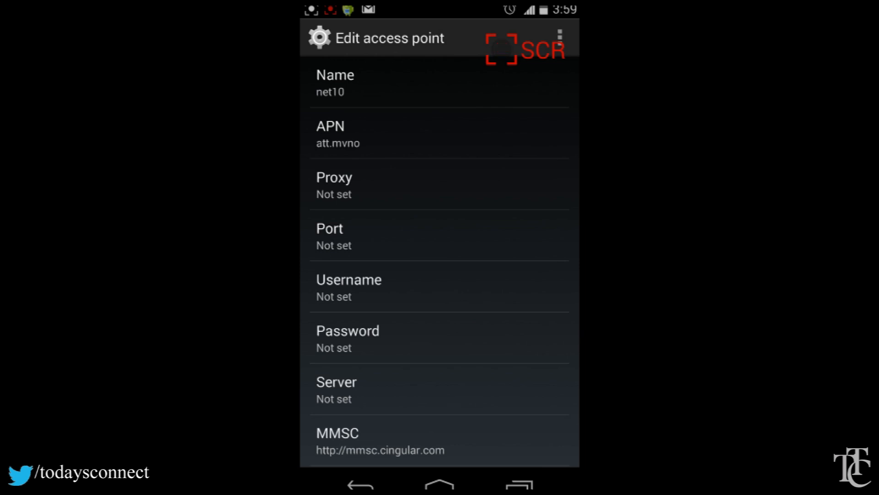
{"action": "left_click", "coordinate": [338, 133]}
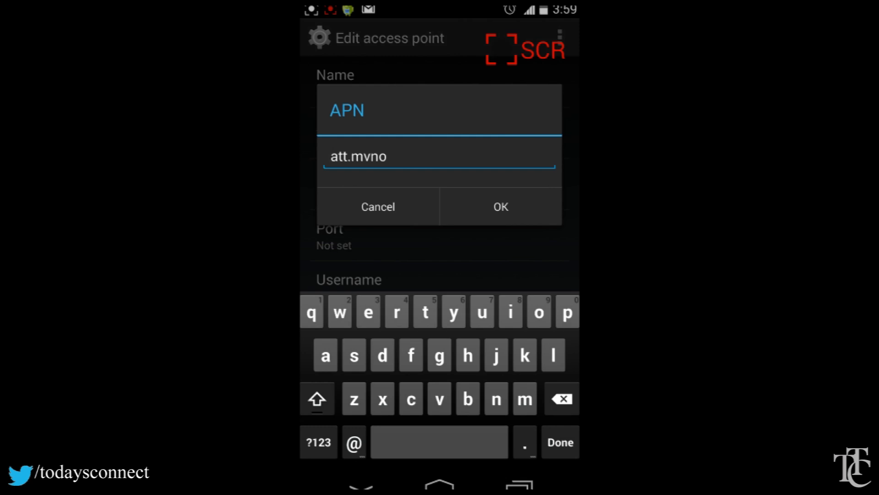
{"action": "left_click", "coordinate": [499, 207]}
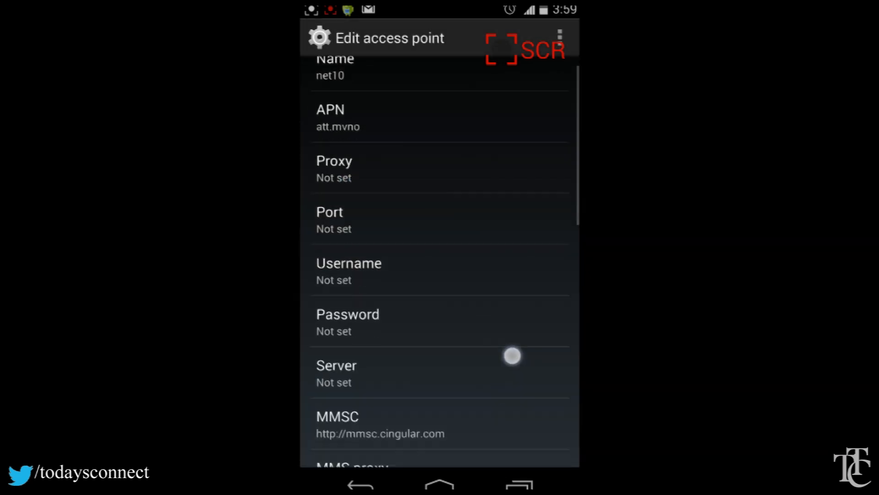
{"action": "scroll", "scroll_direction": "down", "scroll_amount": 3}
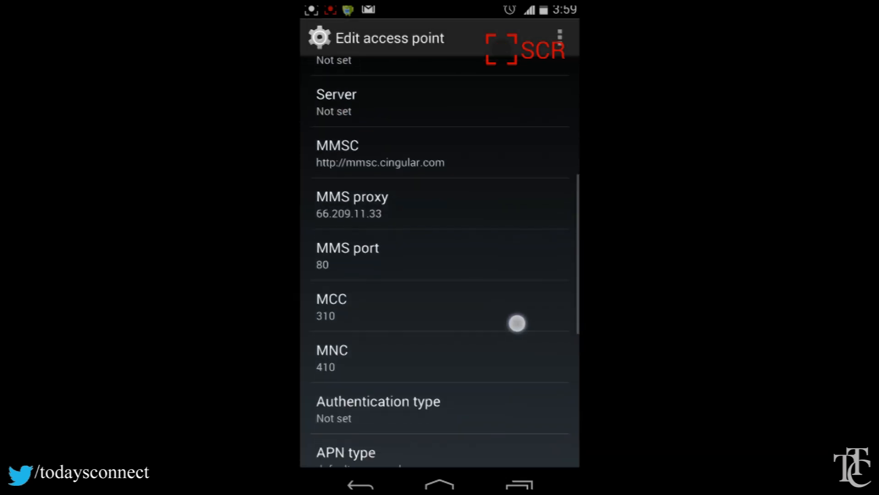
{"action": "scroll", "scroll_direction": "down", "scroll_amount": 3}
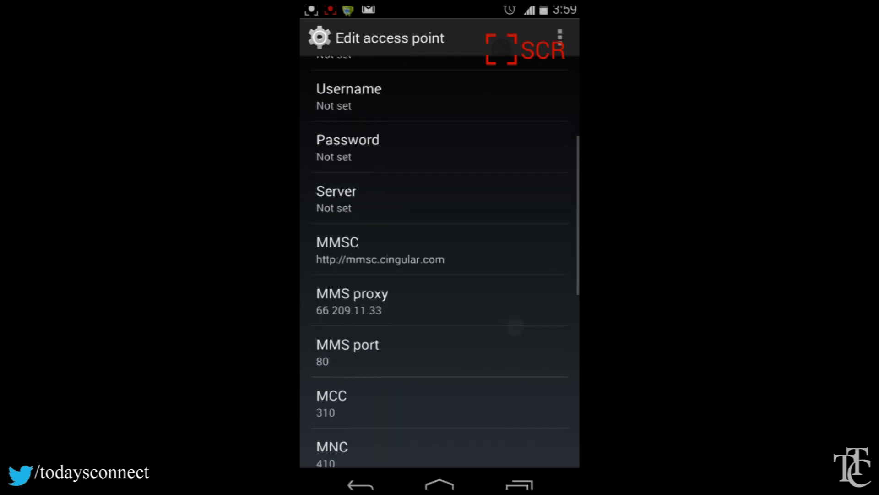
{"action": "scroll", "scroll_direction": "down", "scroll_amount": 3}
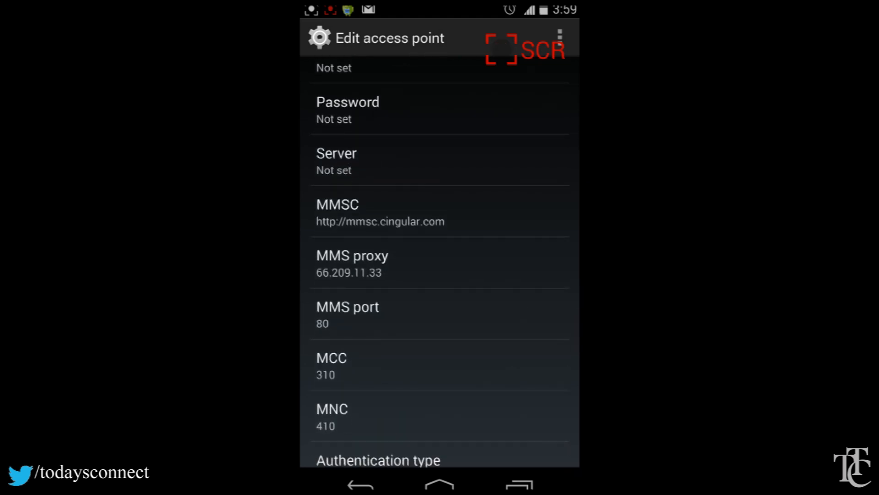
{"action": "scroll", "scroll_direction": "down", "scroll_amount": 3}
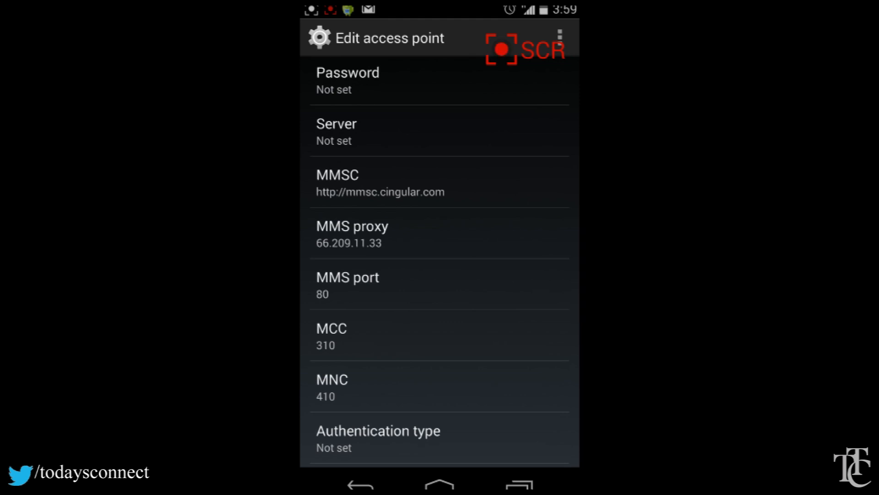
{"action": "scroll", "scroll_direction": "down", "scroll_amount": 3}
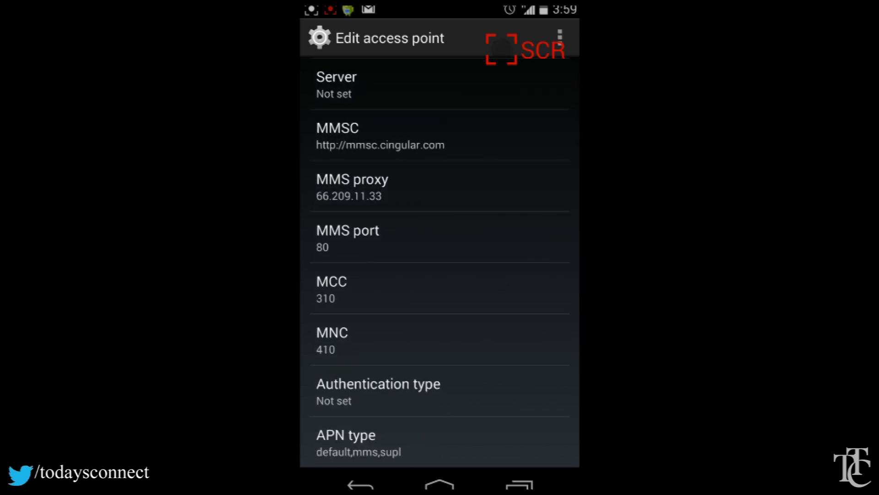
{"action": "scroll", "scroll_direction": "down", "scroll_amount": 3}
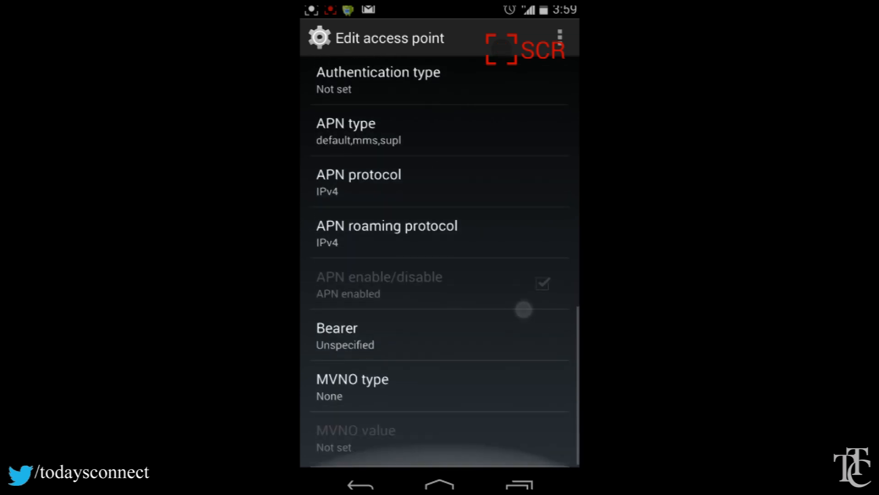
{"action": "scroll", "scroll_direction": "down", "scroll_amount": 3}
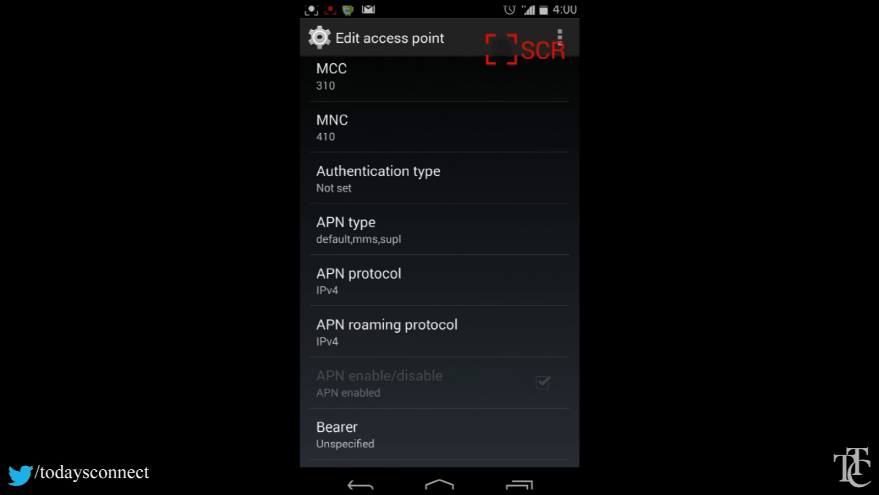
Step: Save the net10 access point via the overflow menu, returning to the APNs list
{"action": "left_click", "coordinate": [558, 37]}
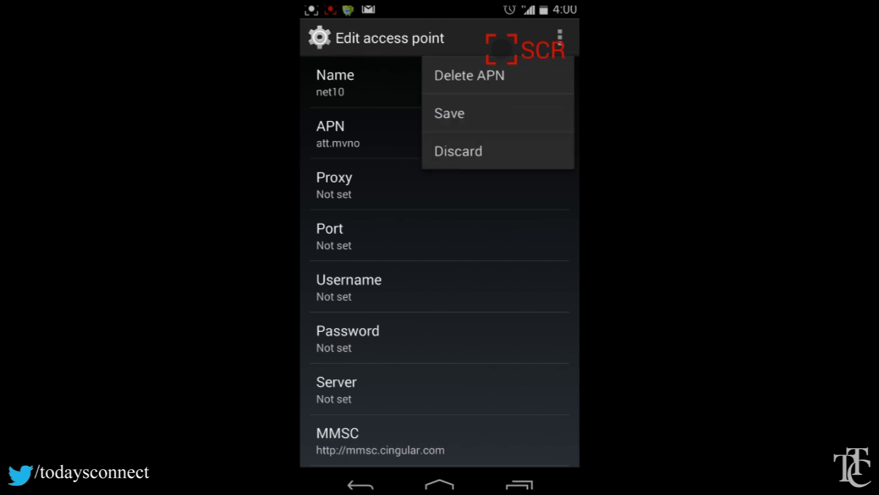
{"action": "left_click", "coordinate": [449, 114]}
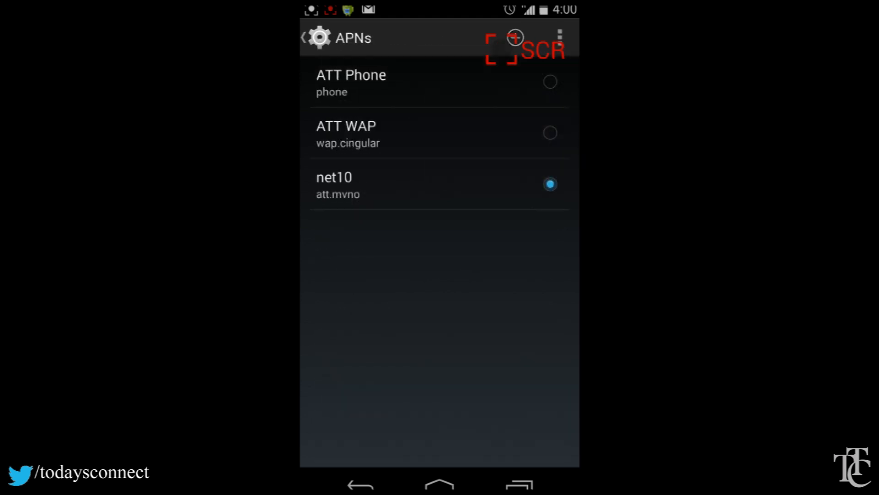